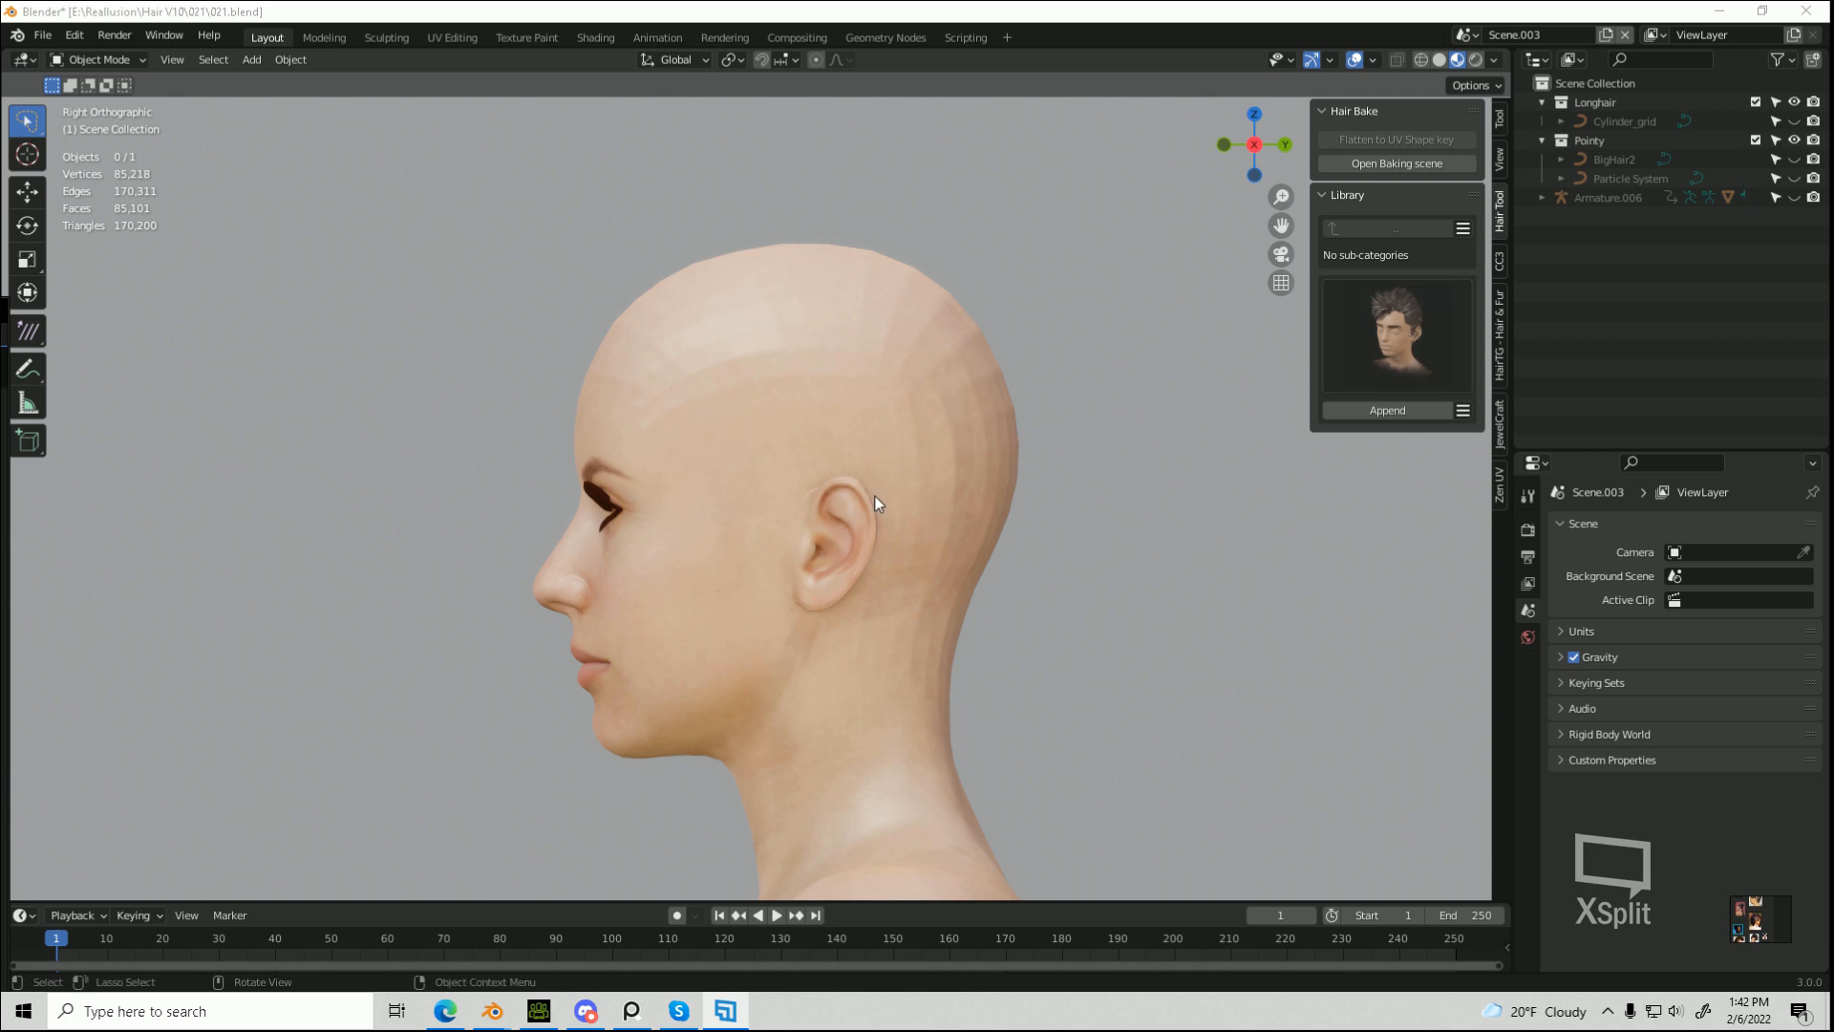
pyautogui.moveTo(1406, 430)
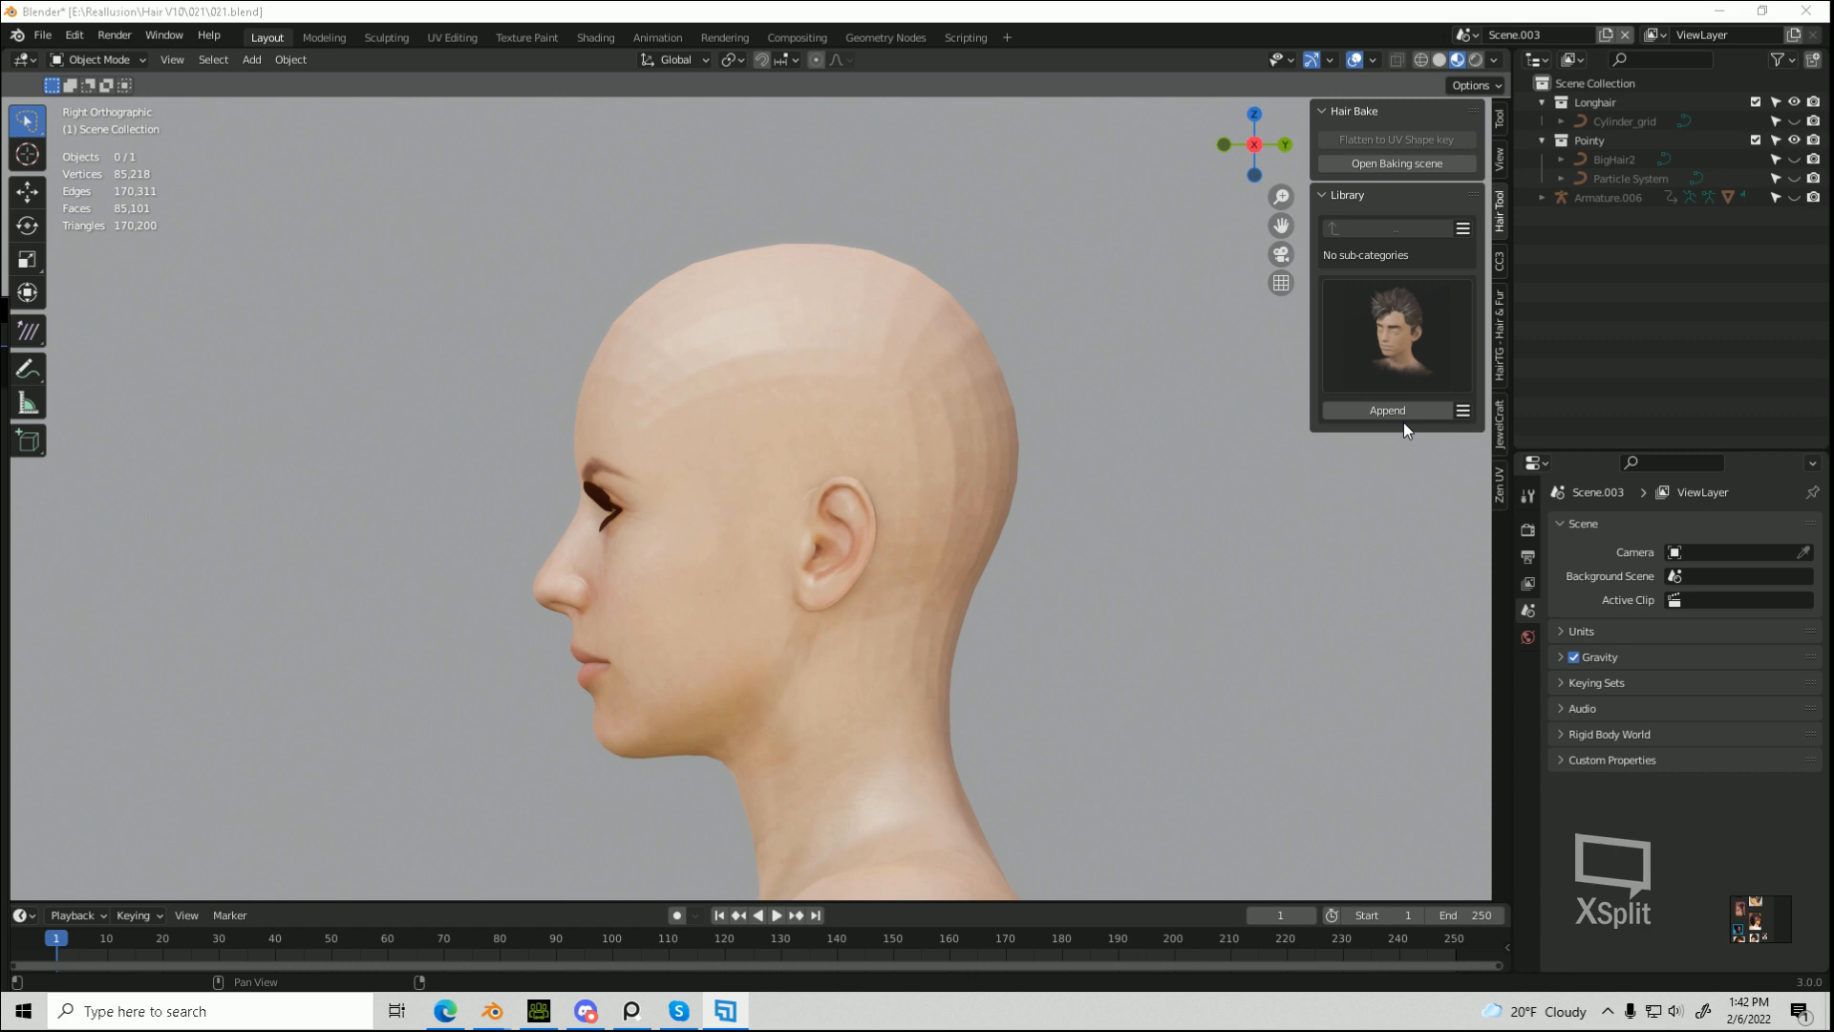
# Step: Append the library hairstyle, select its basic_scalp.001 object and grab it toward the head
pyautogui.click(1387, 409)
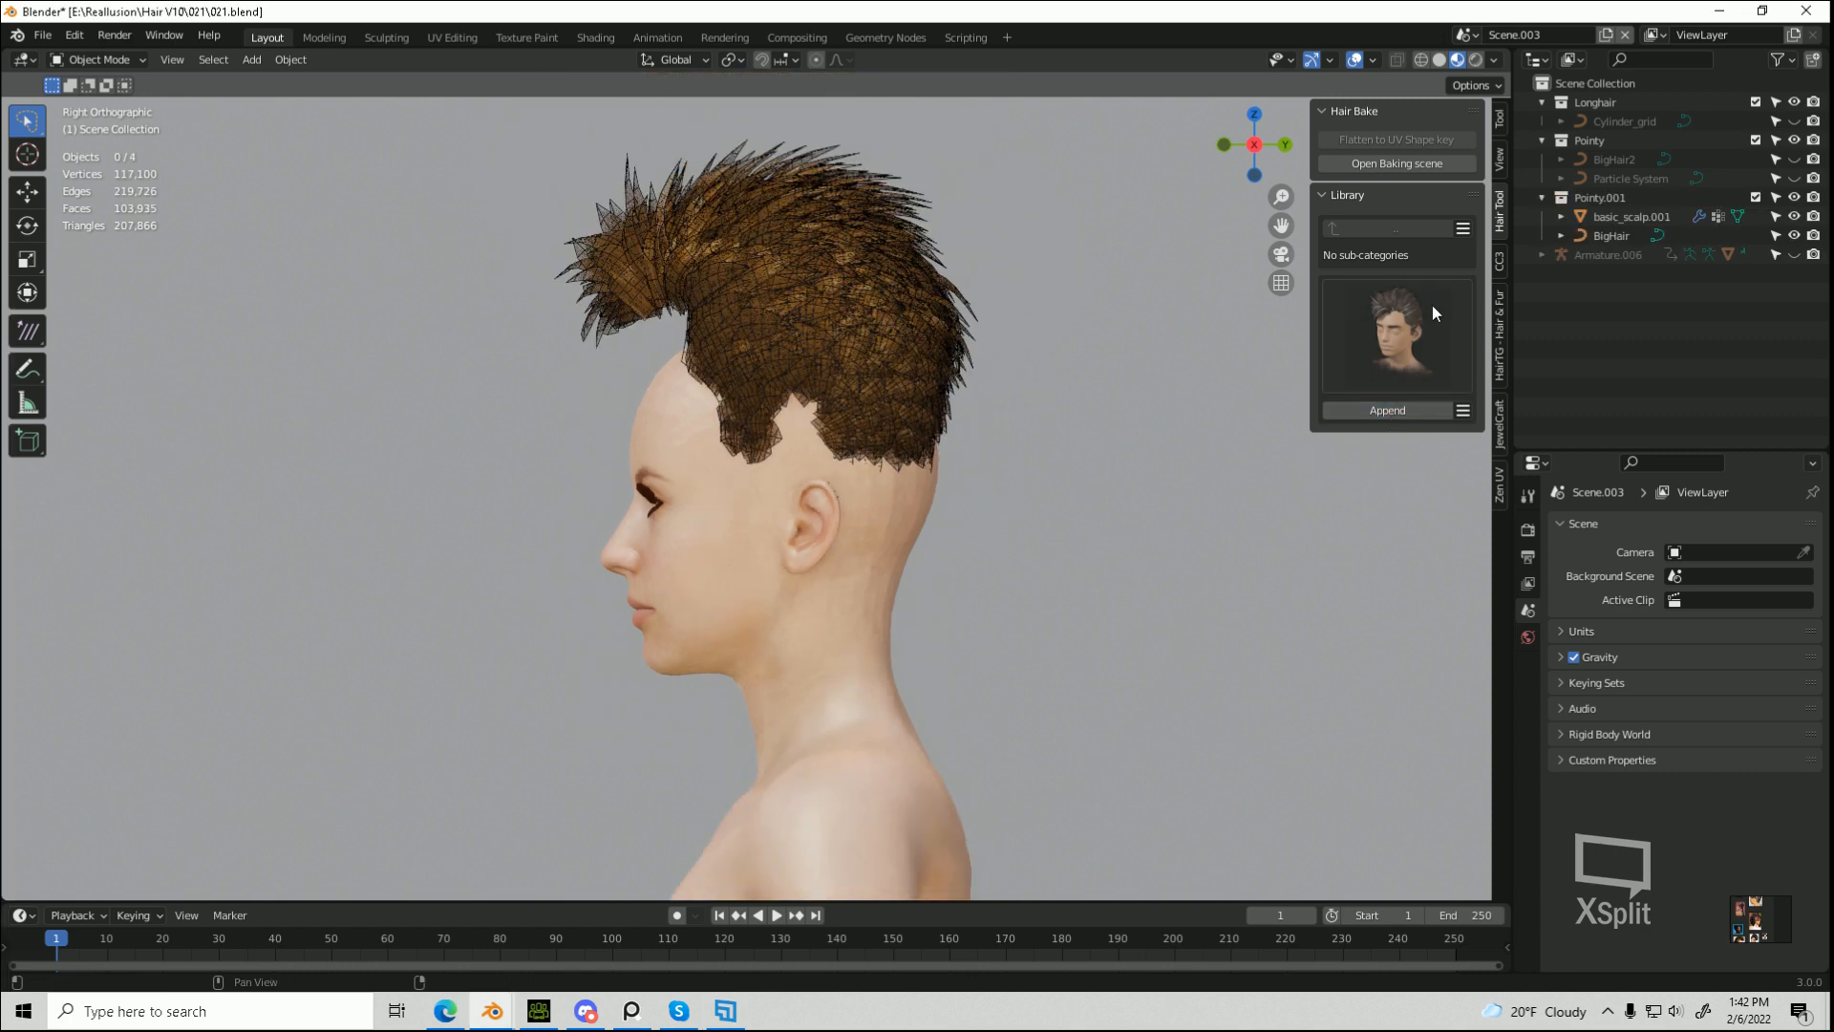
pyautogui.click(1630, 216)
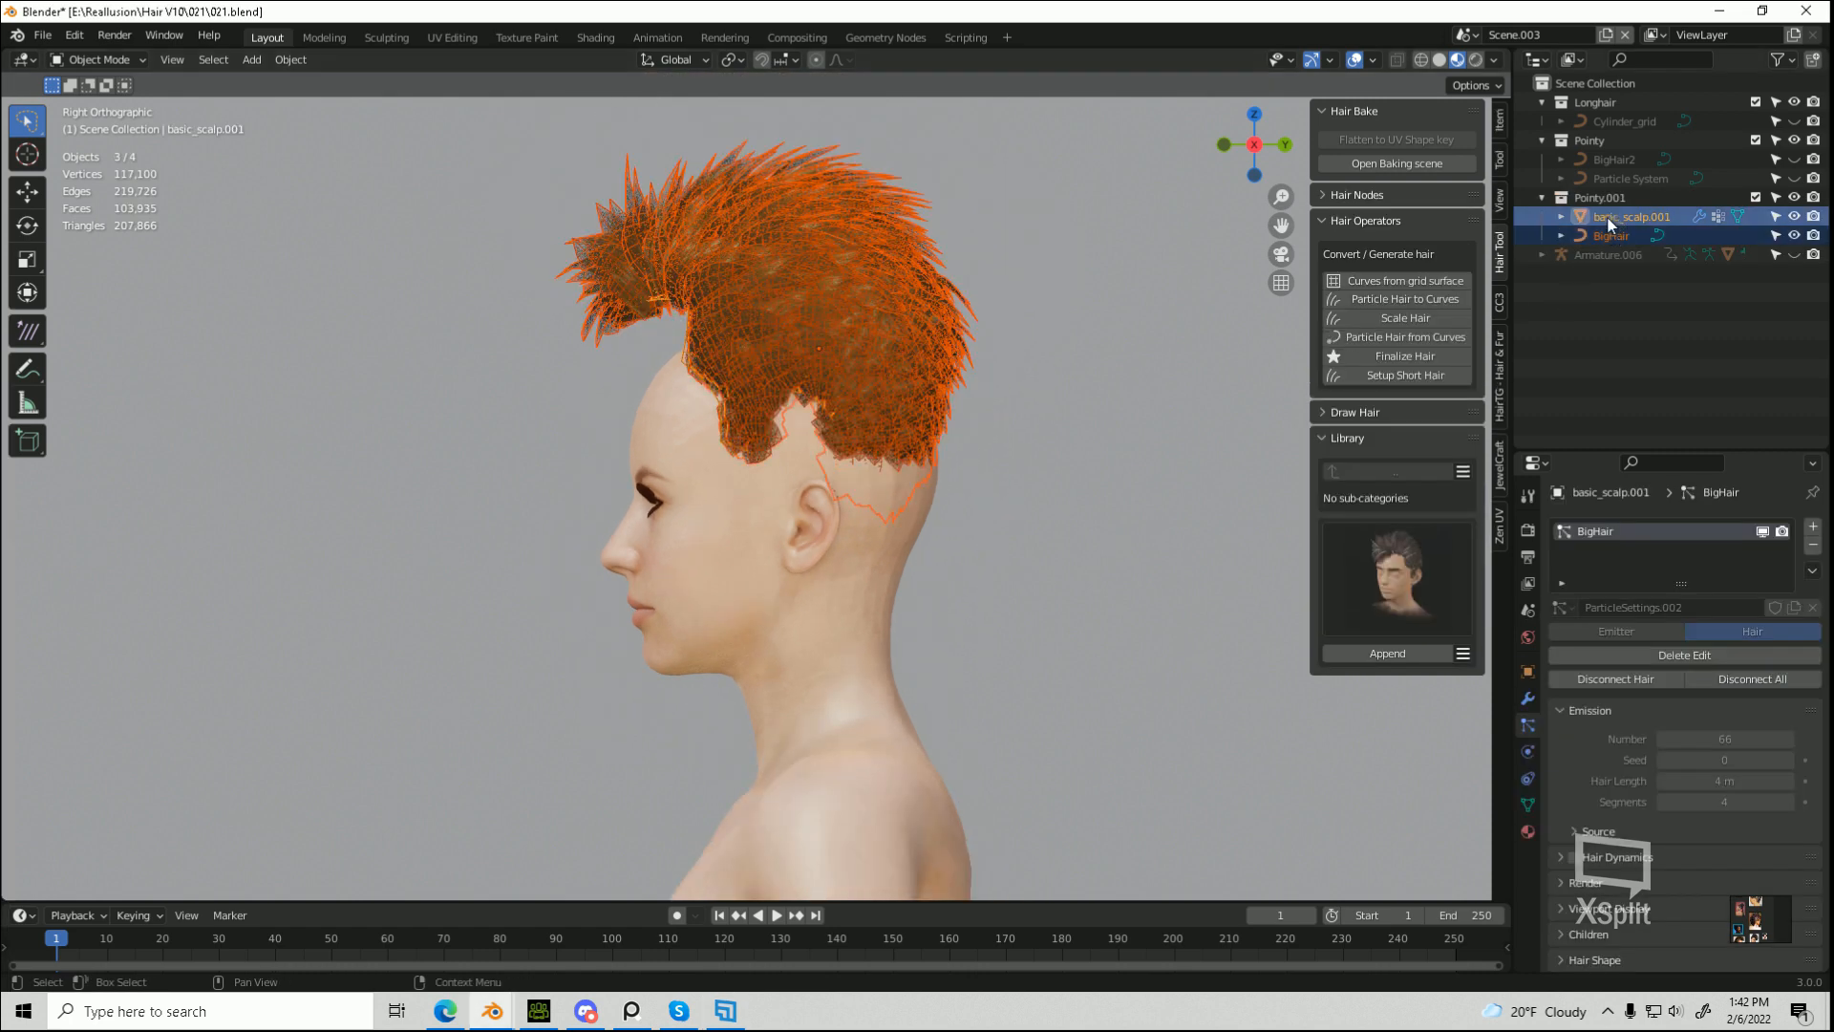
pyautogui.press('g')
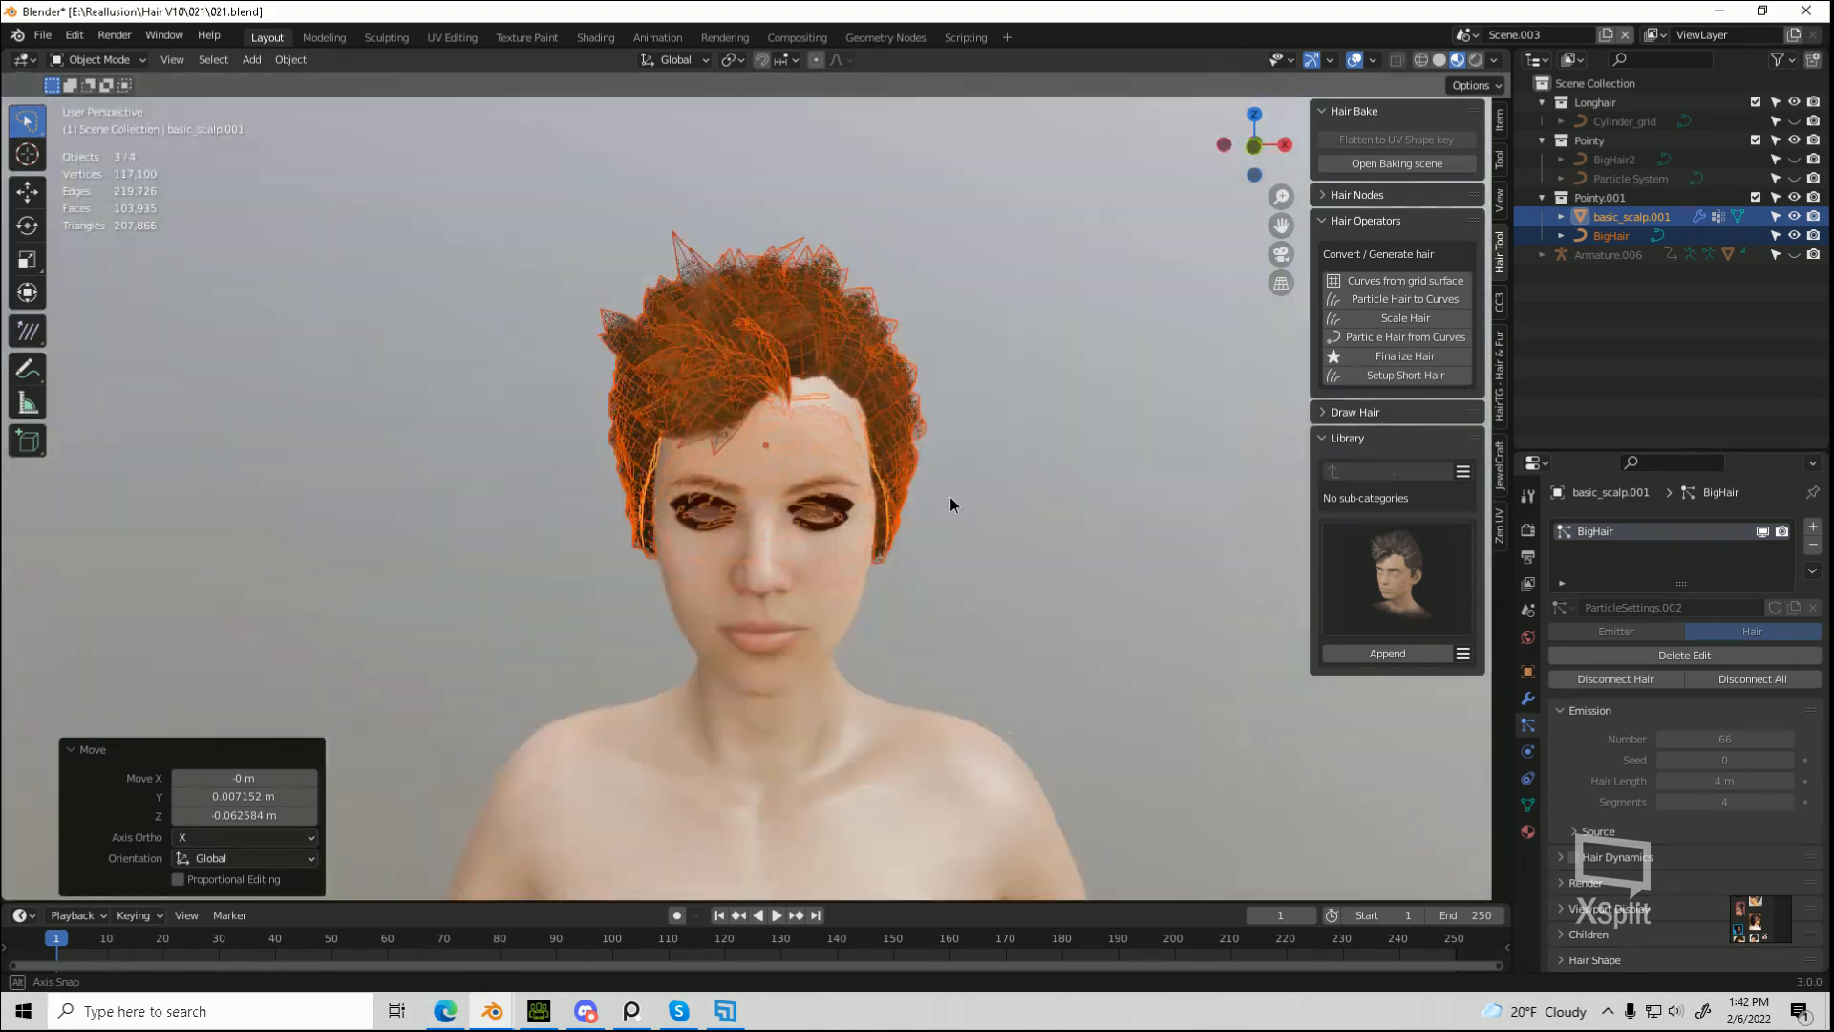
# Step: Hide the BigHair strands in the Outliner so only the scalp mesh shows
pyautogui.click(1225, 143)
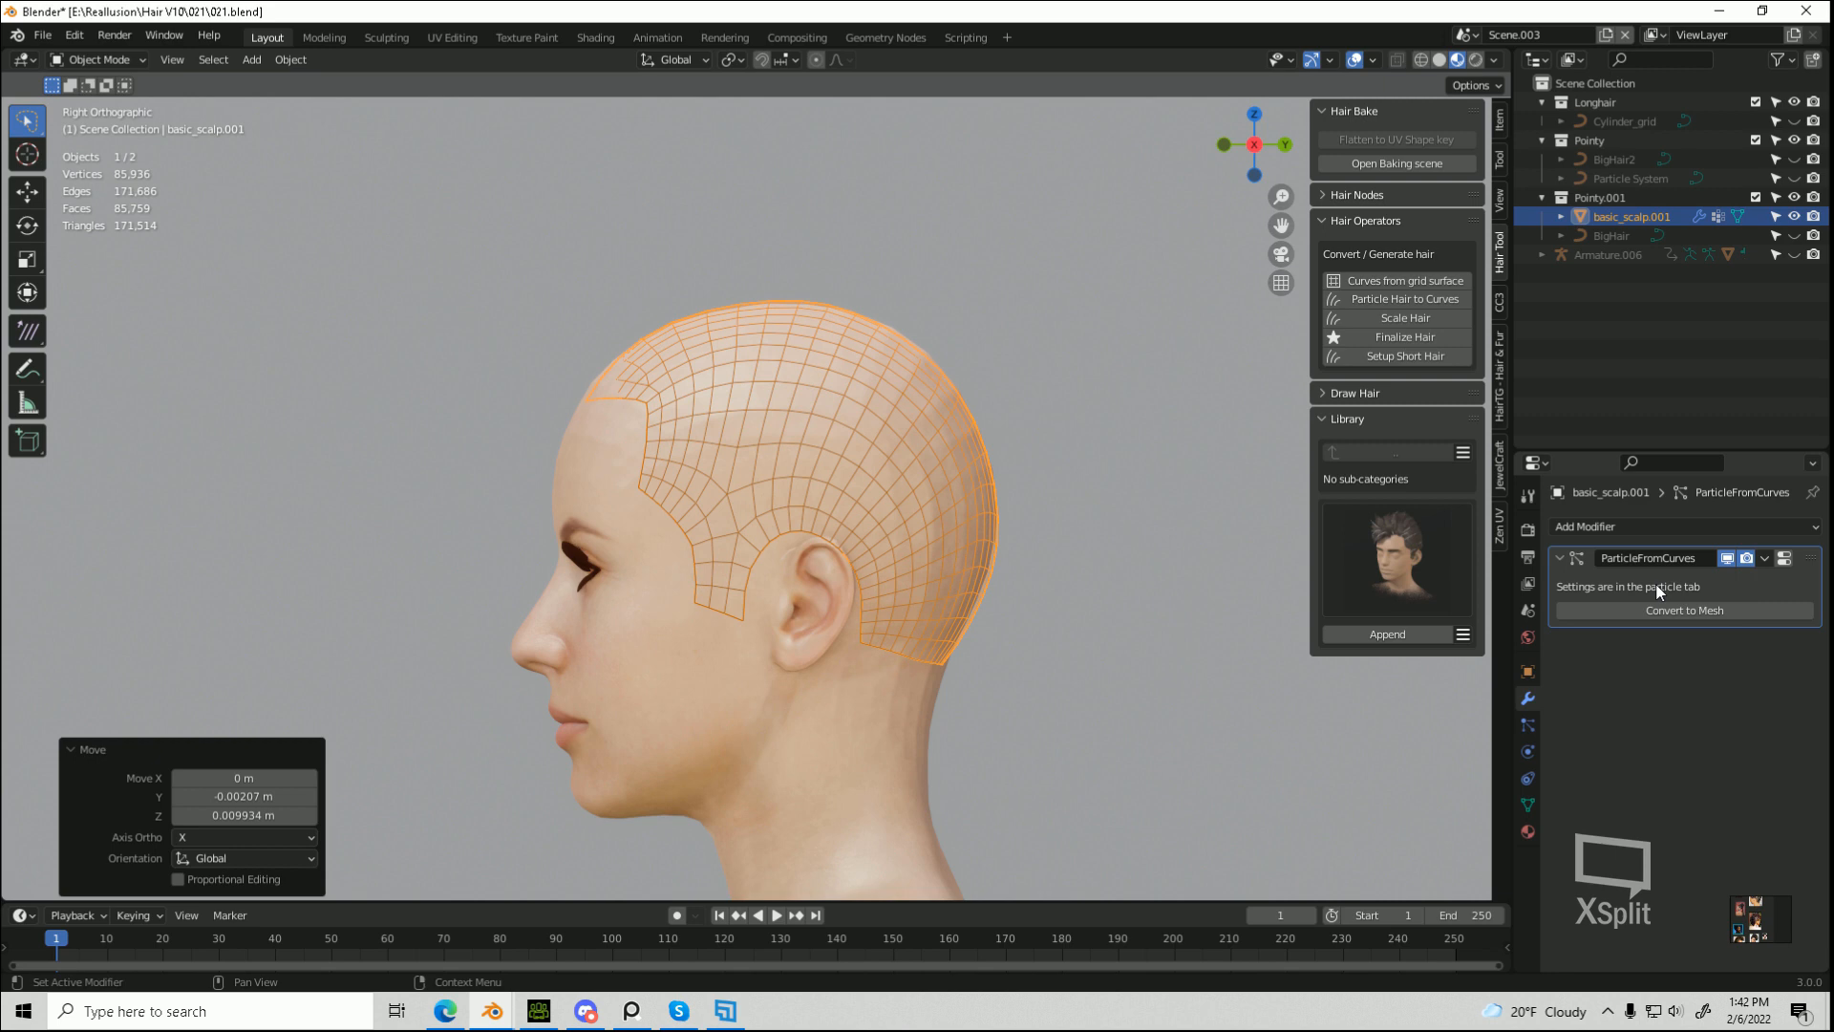
# Step: Shrinkwrap the scalp to CC_Base_Body.006, Above Surface snapping, offset raised to about 0.05 m
pyautogui.click(1614, 525)
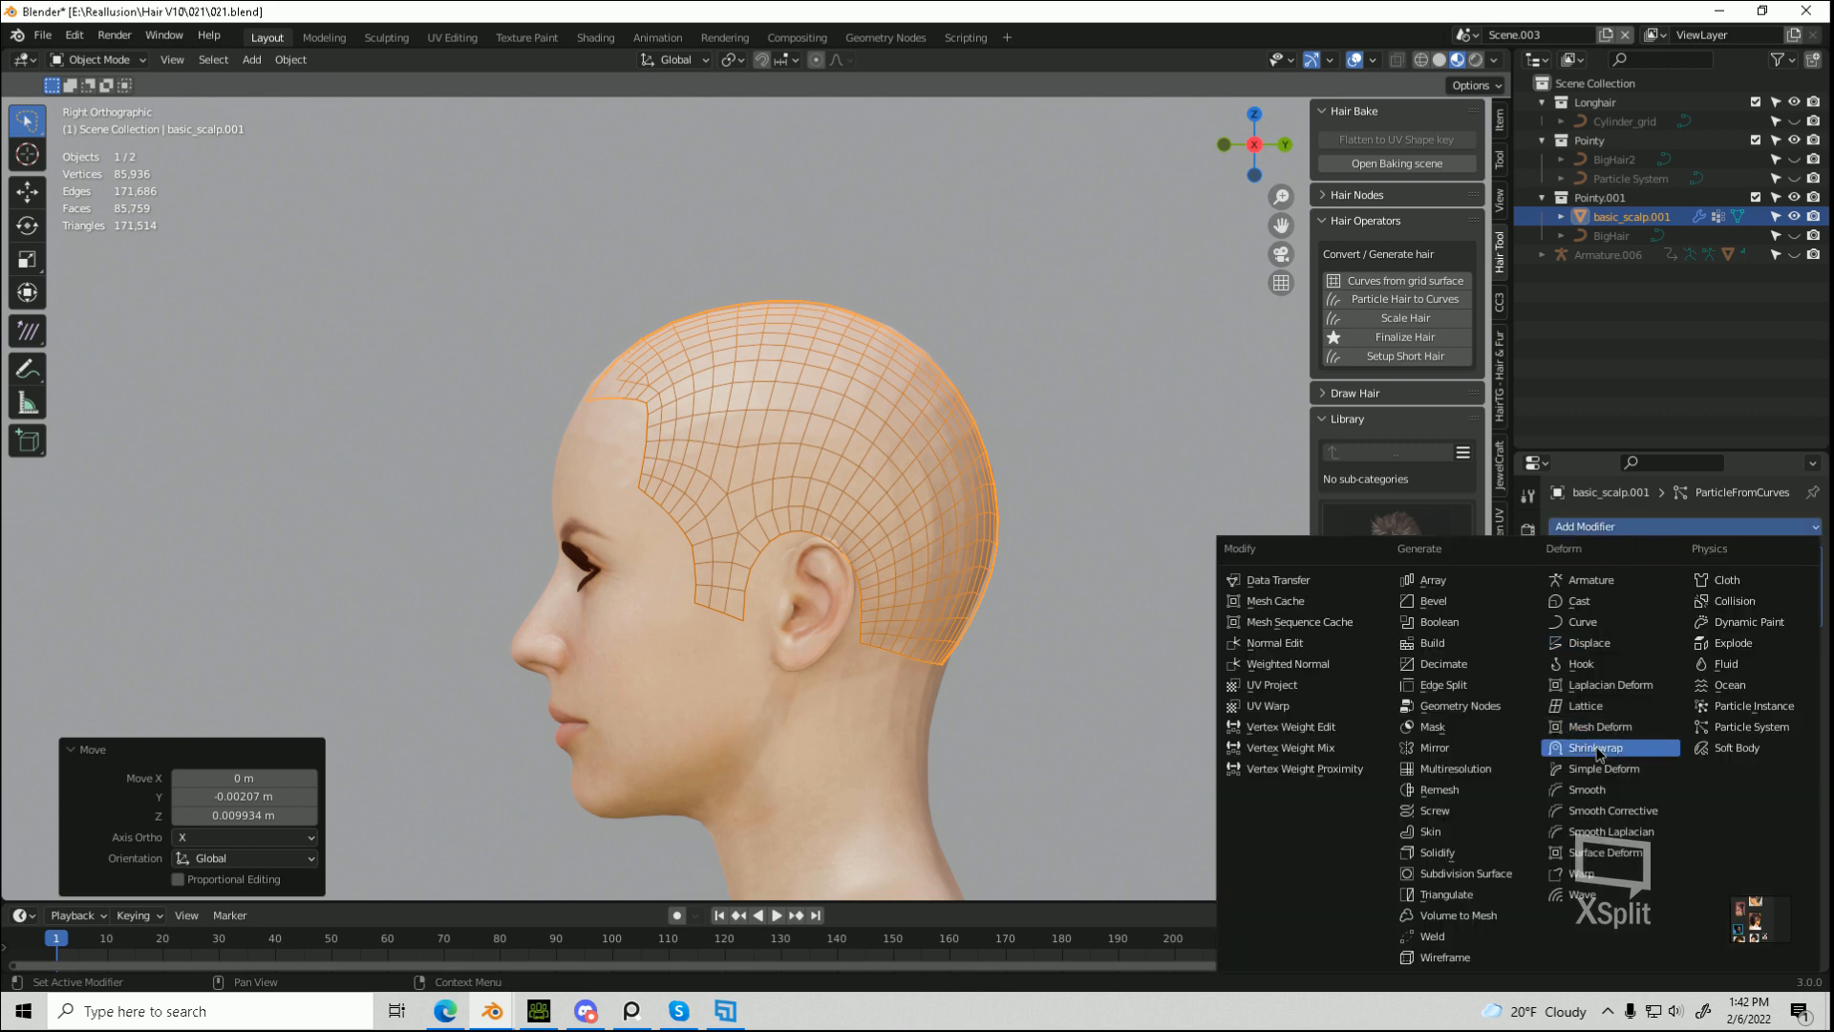
pyautogui.click(1597, 753)
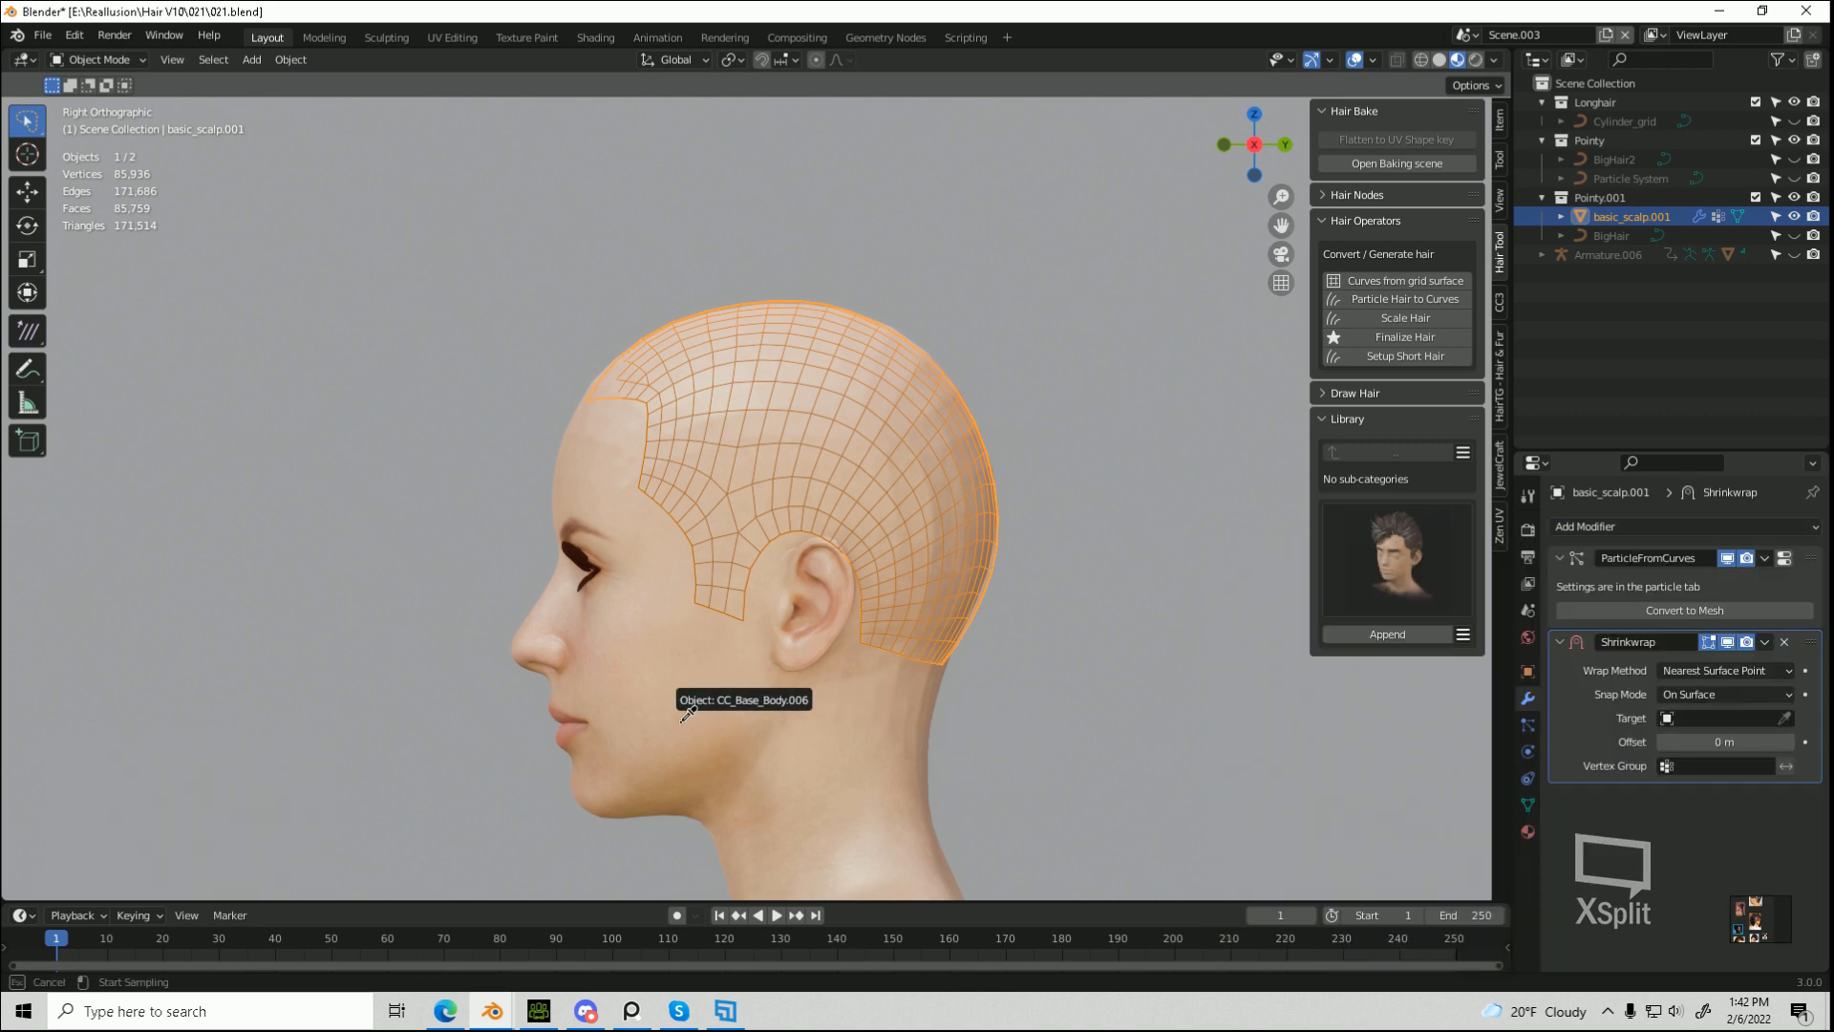
pyautogui.click(1723, 694)
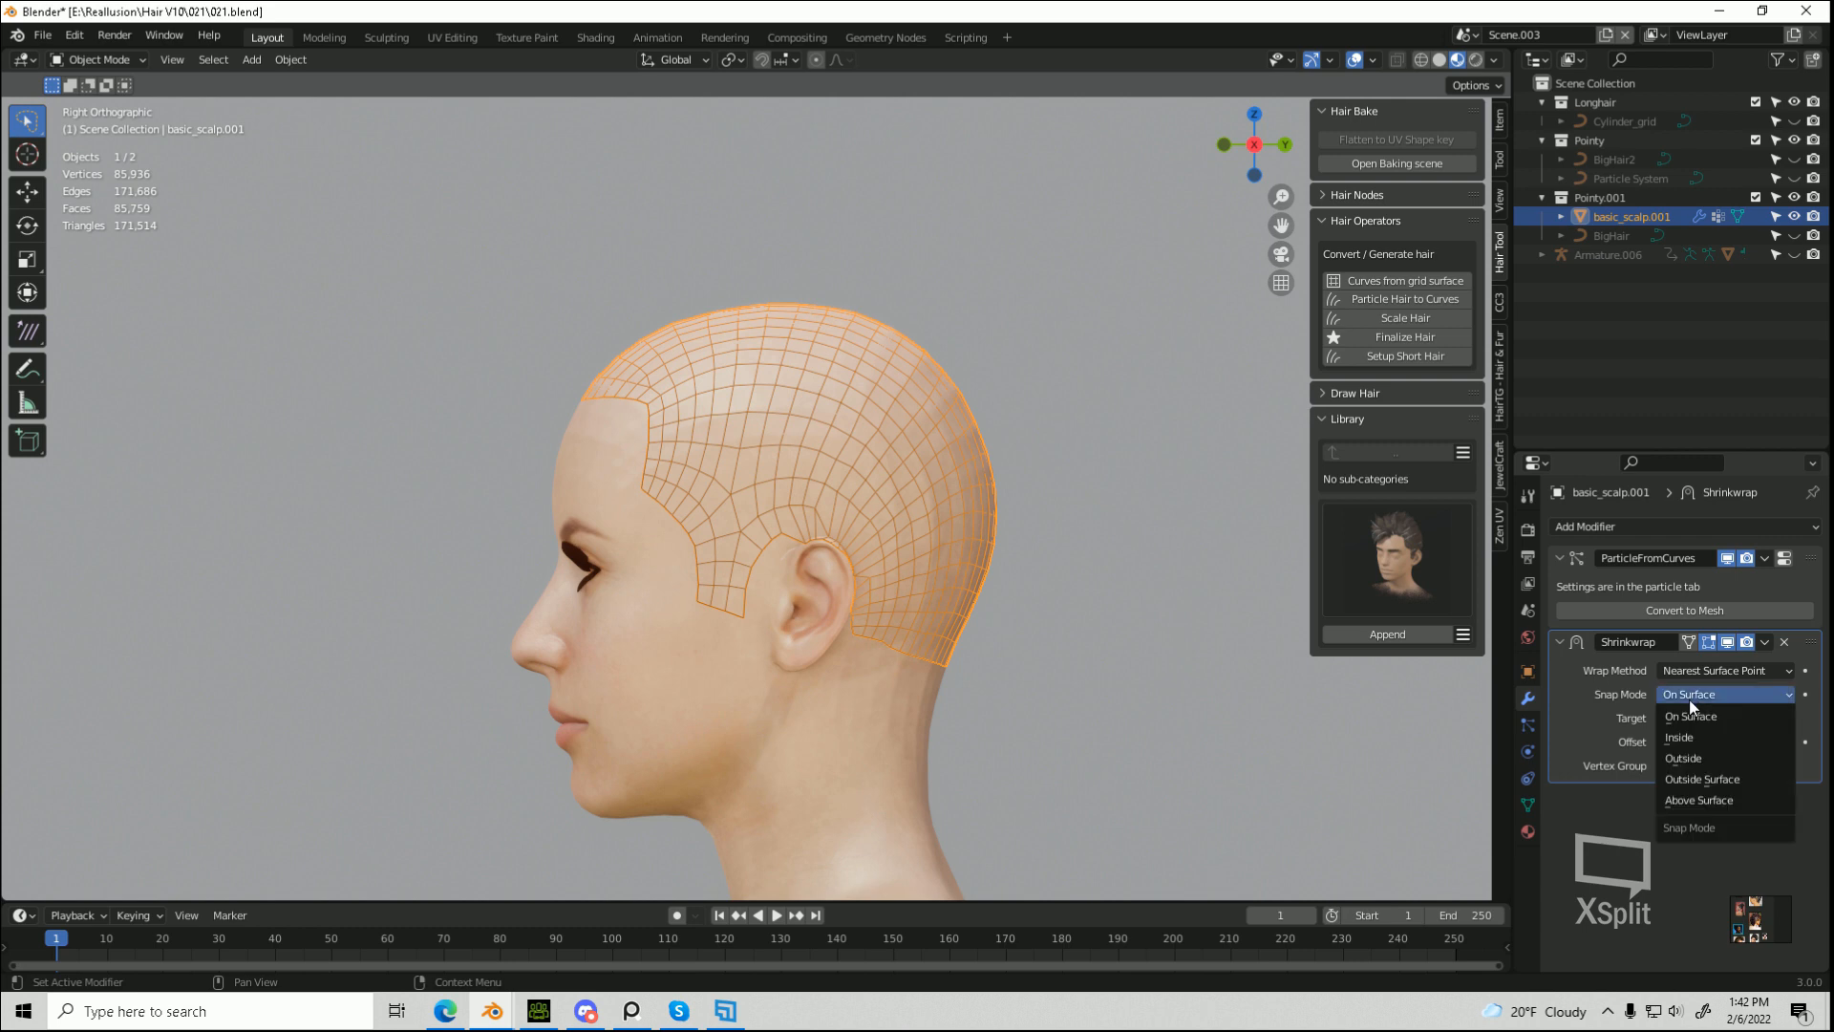
pyautogui.click(1697, 801)
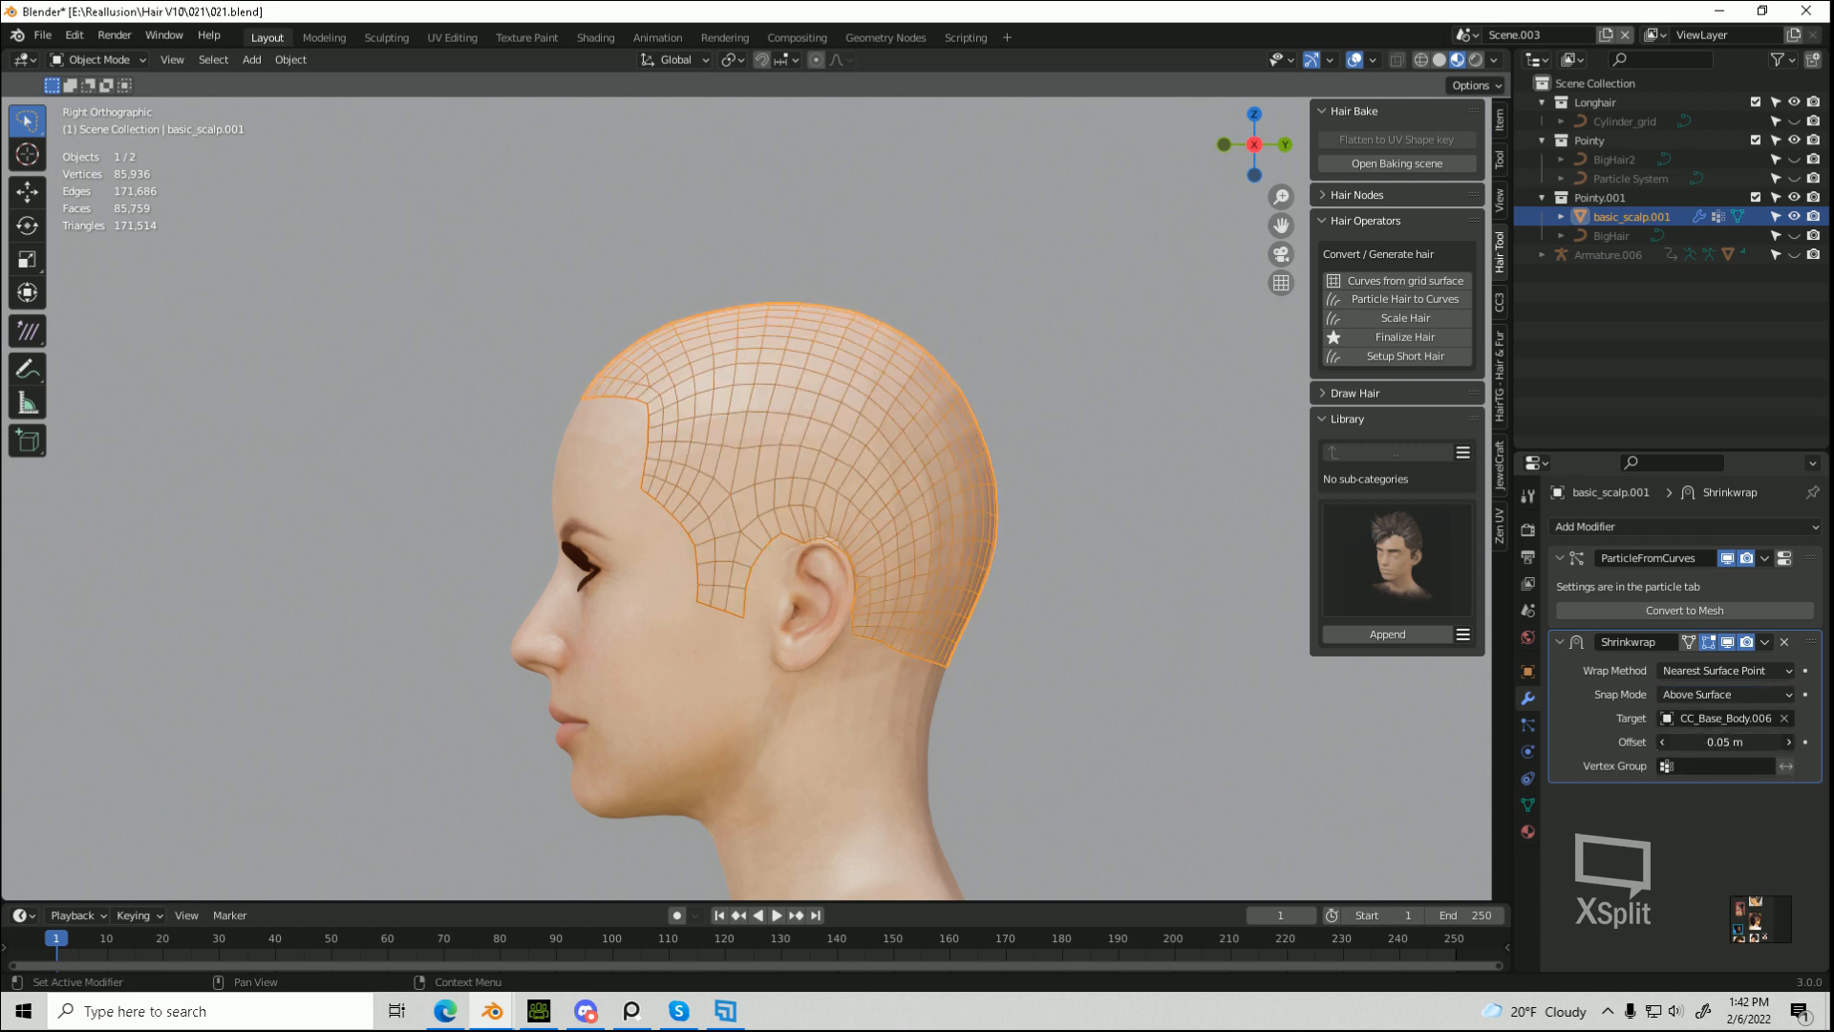
pyautogui.moveTo(1720, 742); pyautogui.dragTo(1742, 741)
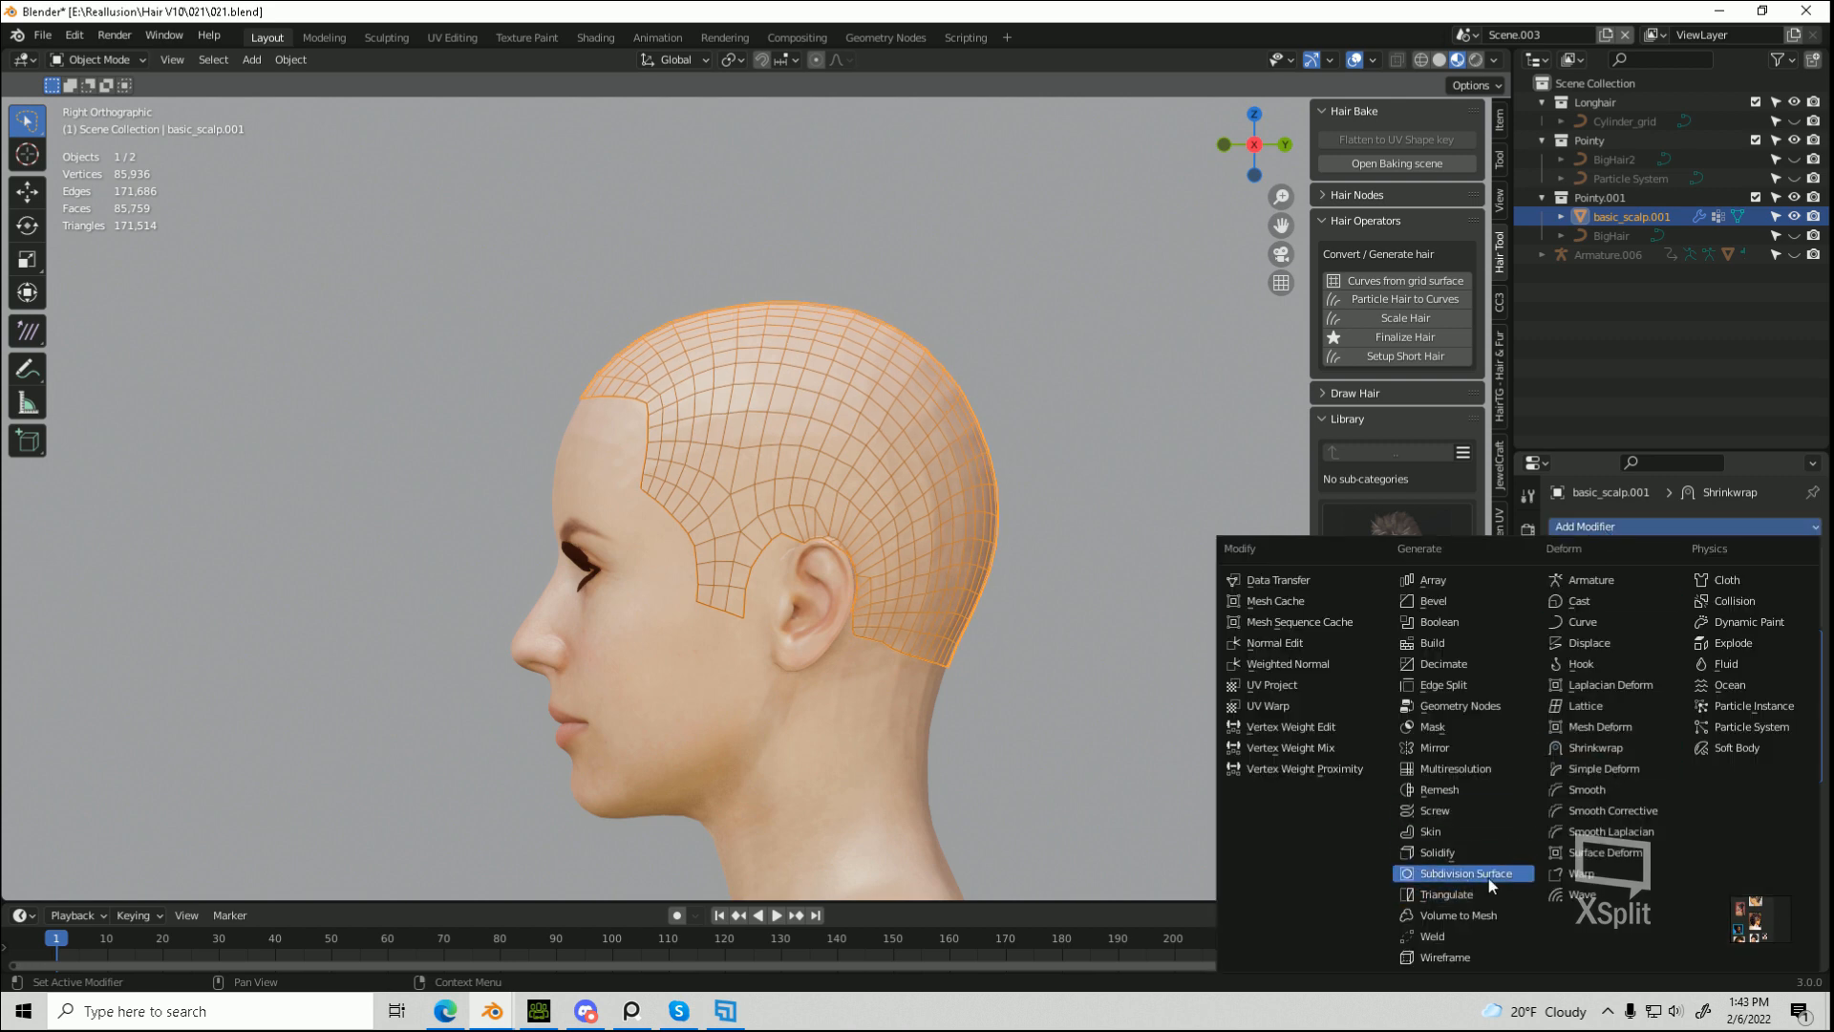
# Step: Add a Subdivision Surface modifier to the scalp and move it to first in the stack
pyautogui.click(1465, 873)
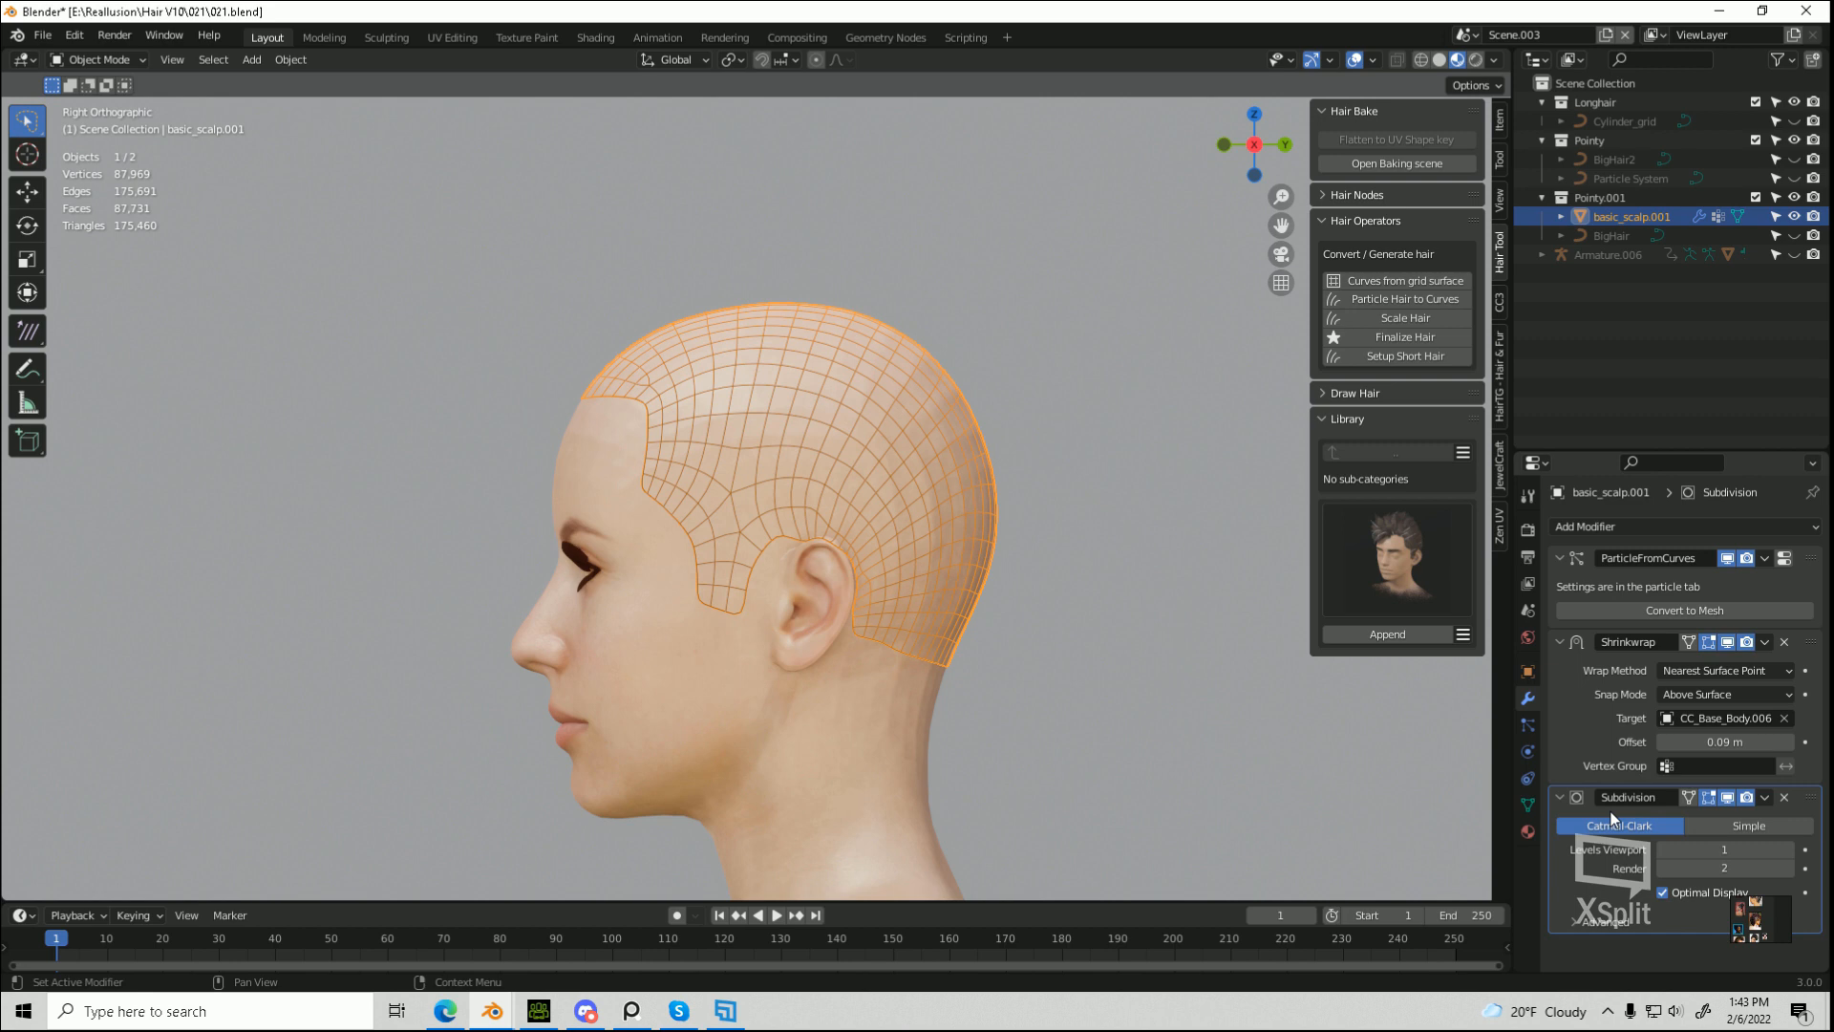
pyautogui.click(1765, 797)
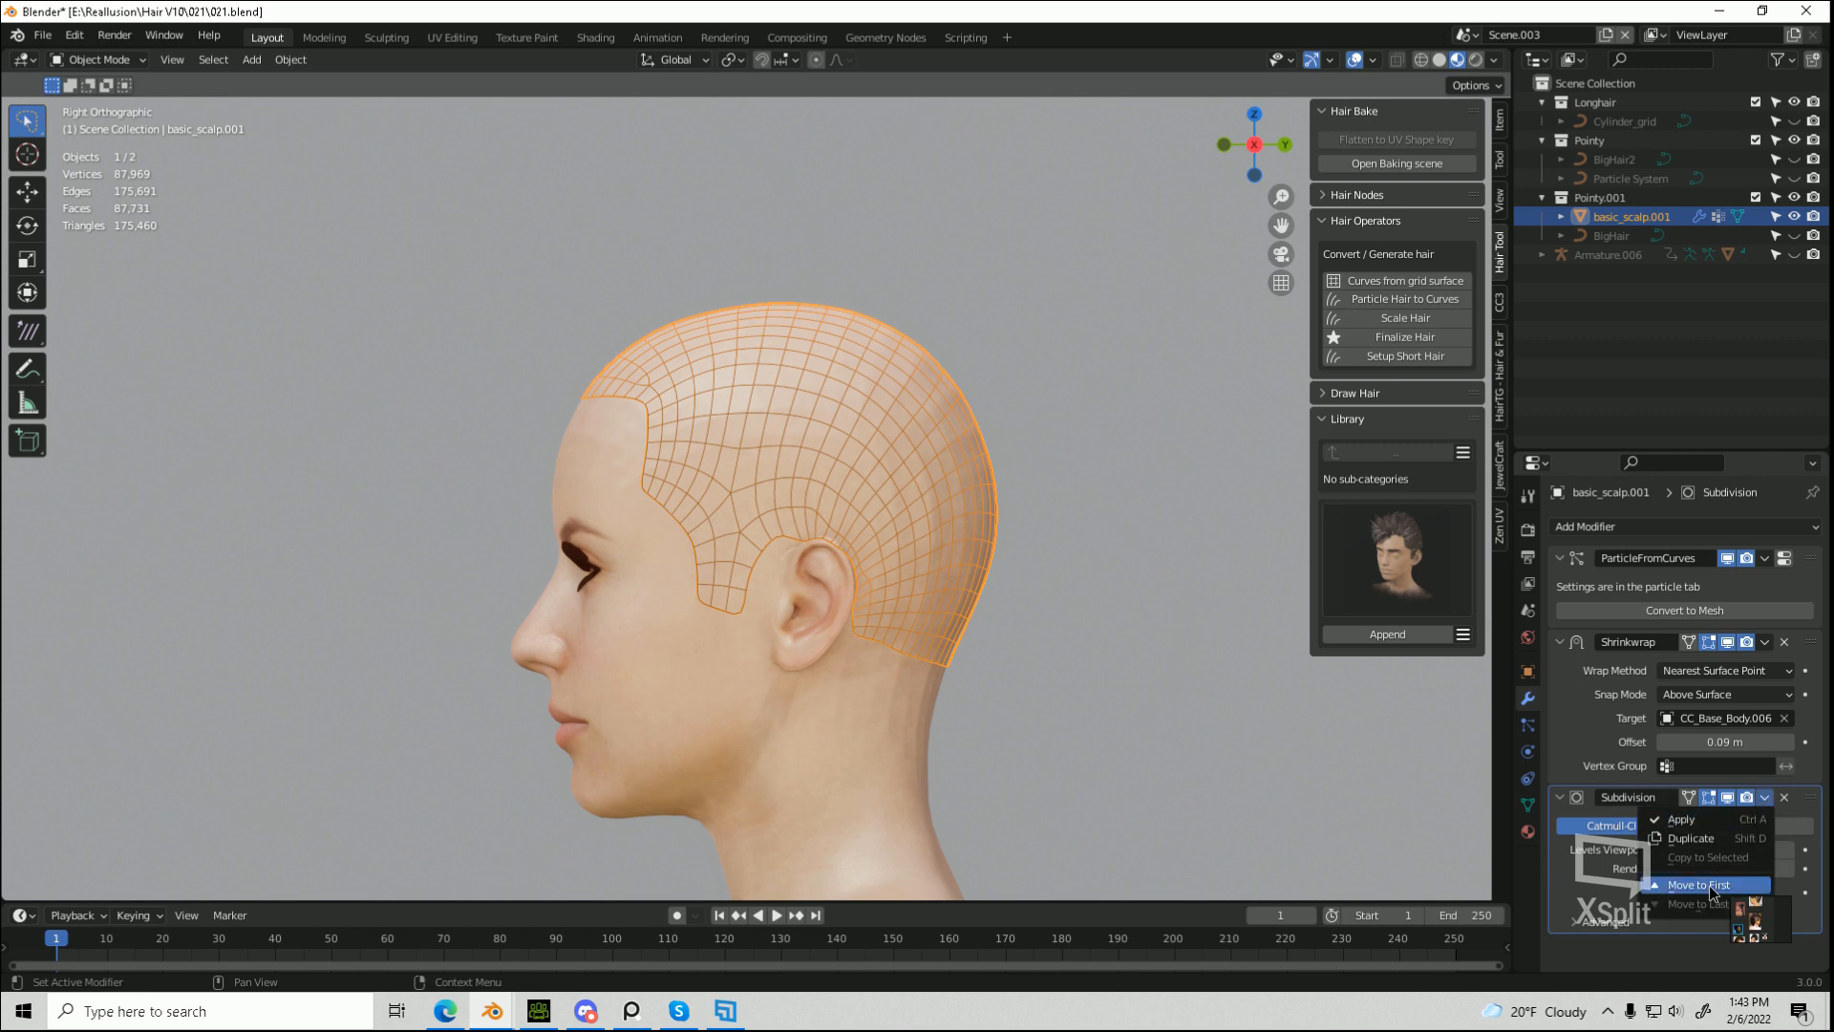
pyautogui.click(1706, 884)
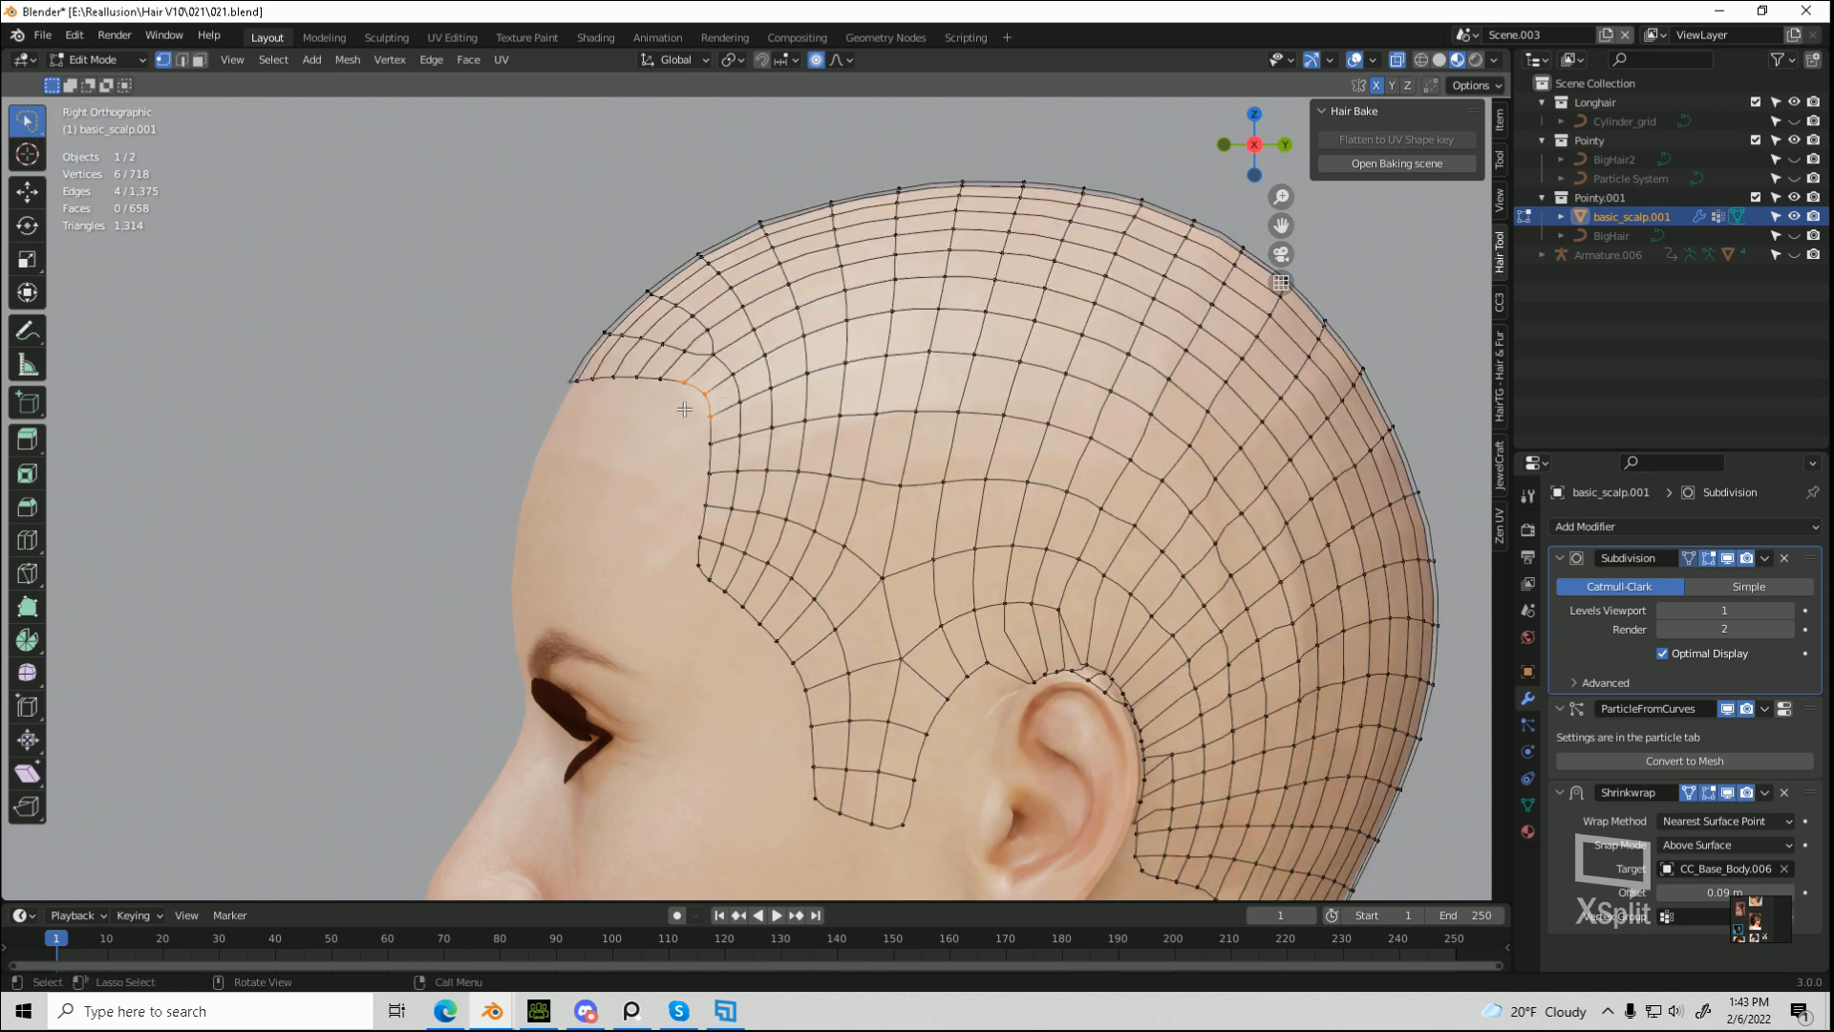
# Step: Drag hairline vertices along the forehead and adjust the scalp edge around the ear
pyautogui.moveTo(684, 409); pyautogui.dragTo(648, 455)
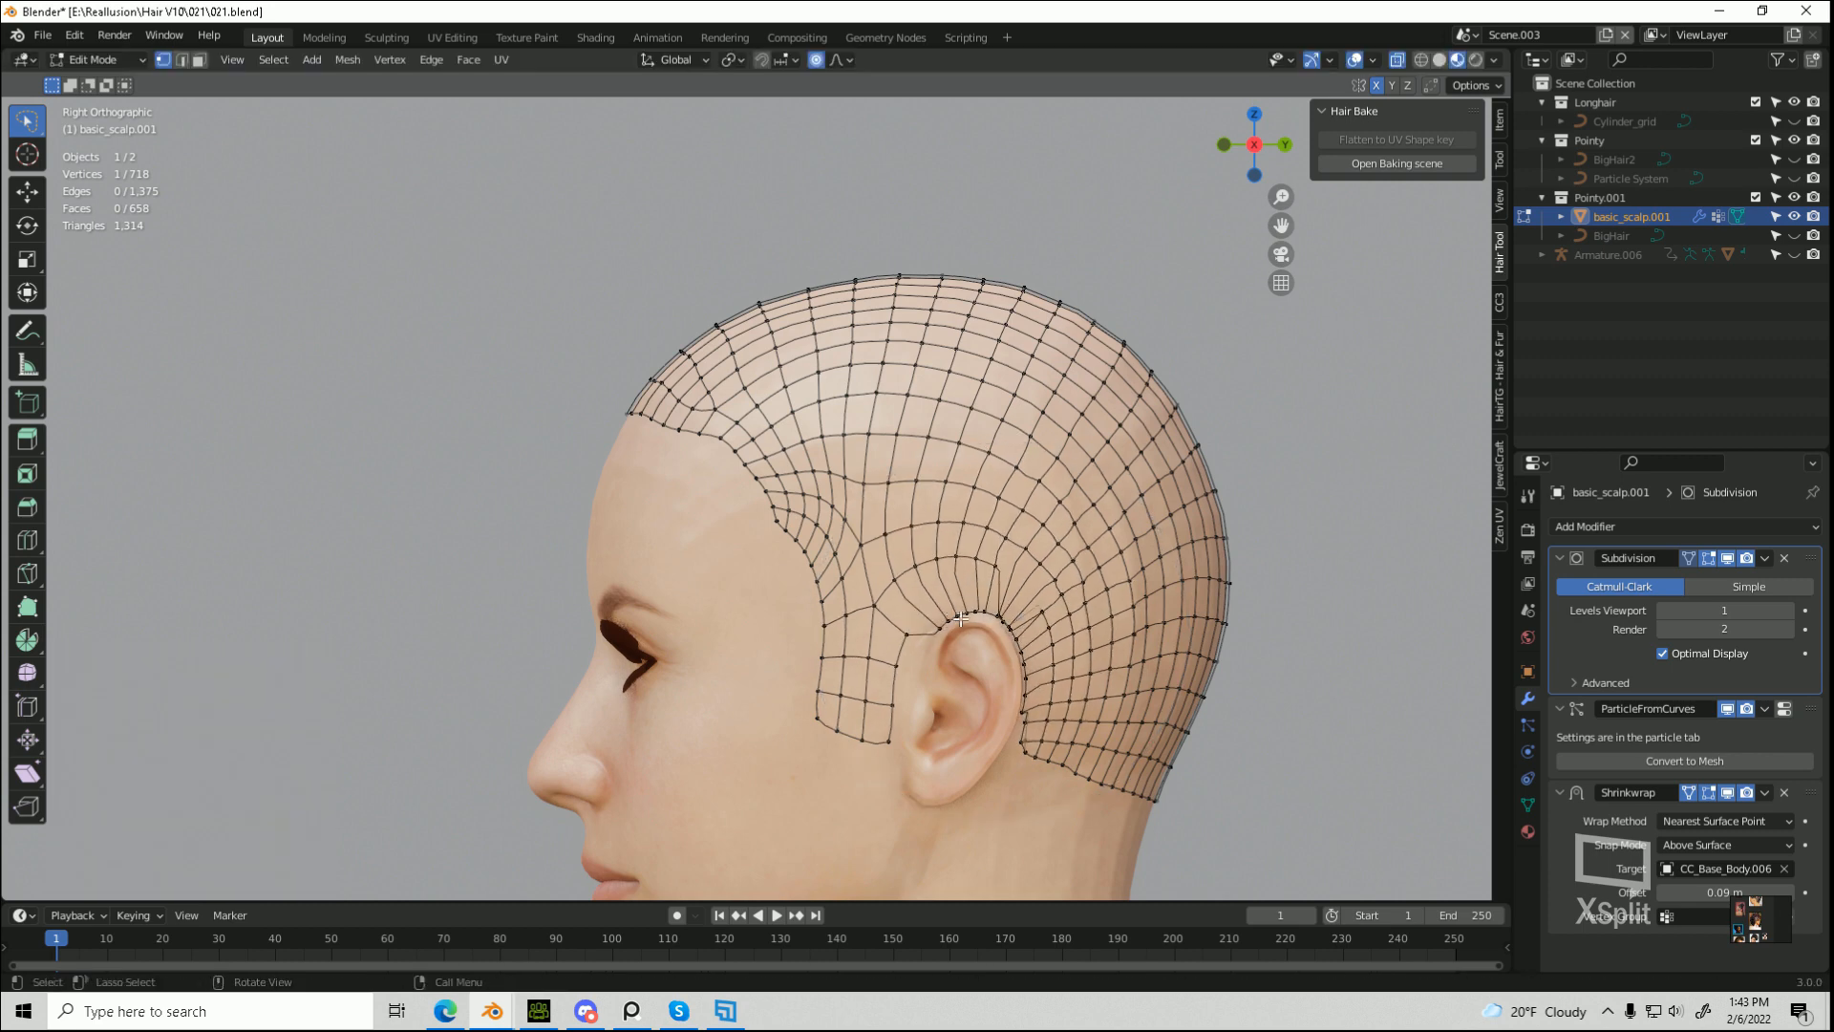
pyautogui.moveTo(959, 617); pyautogui.dragTo(1029, 688)
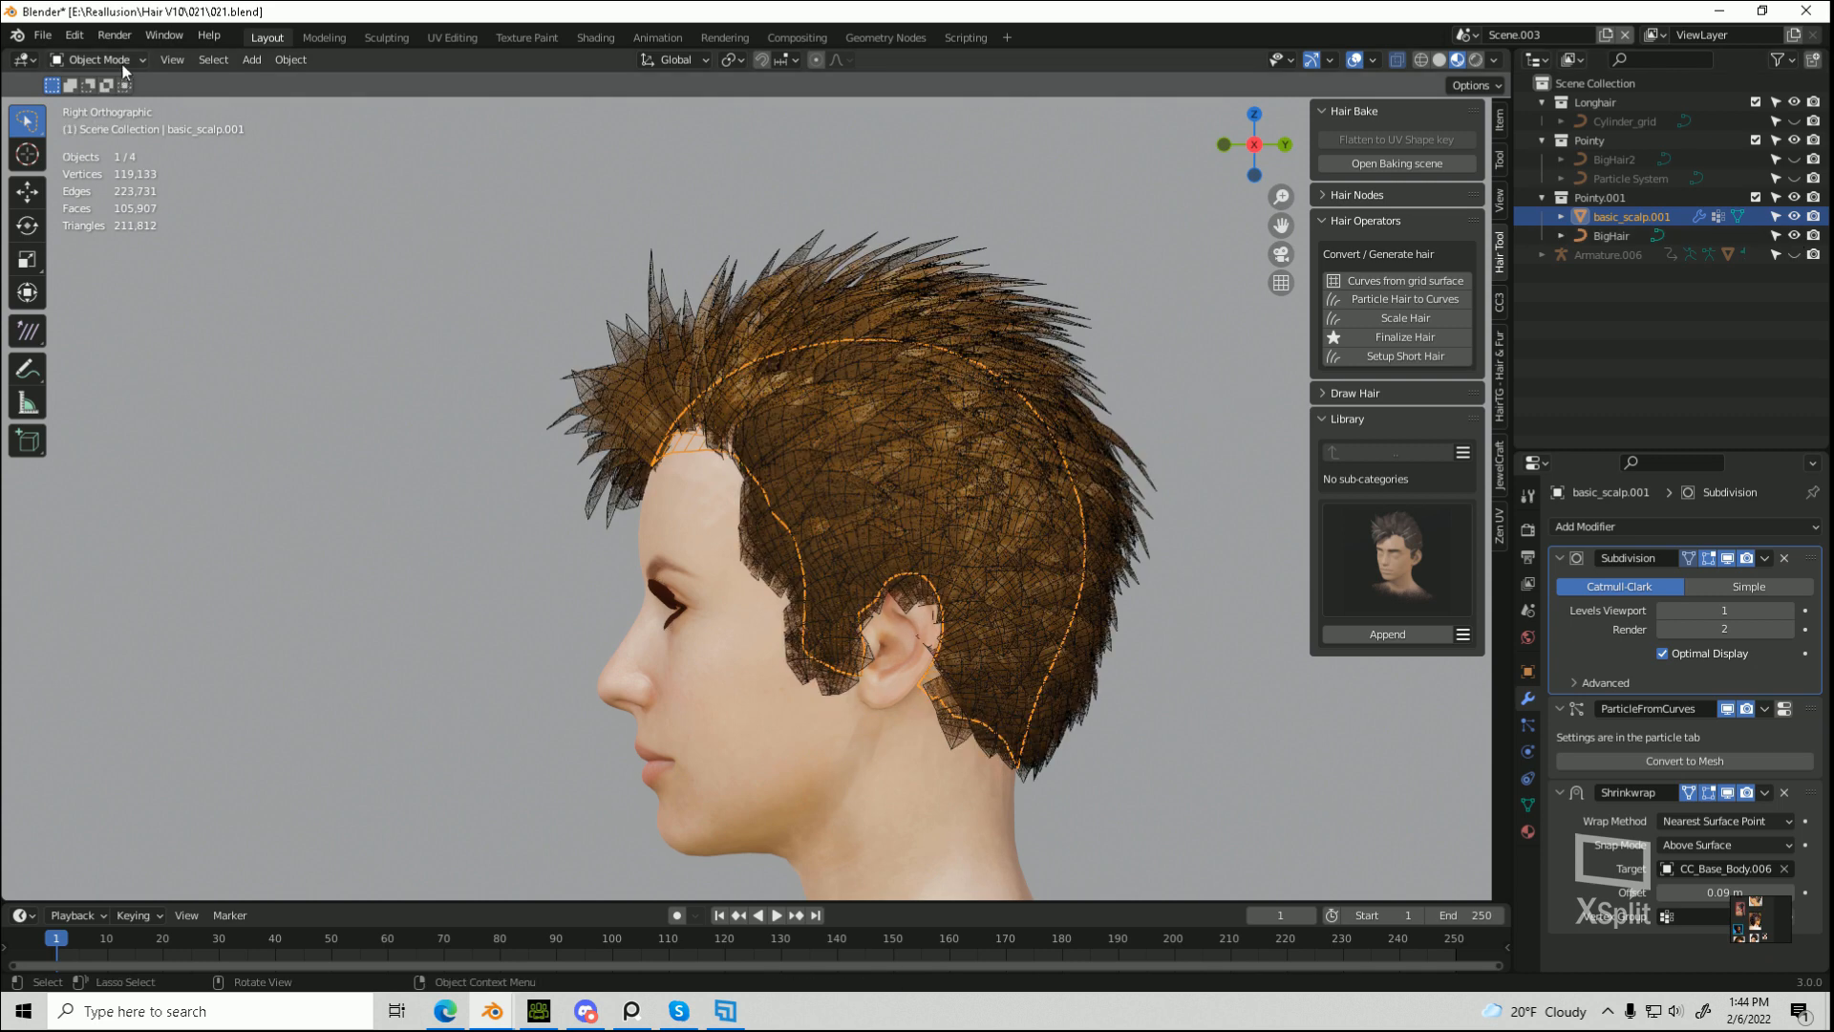
# Step: Switch the unhidden hairstyle into Particle Edit mode from the mode dropdown
pyautogui.click(98, 60)
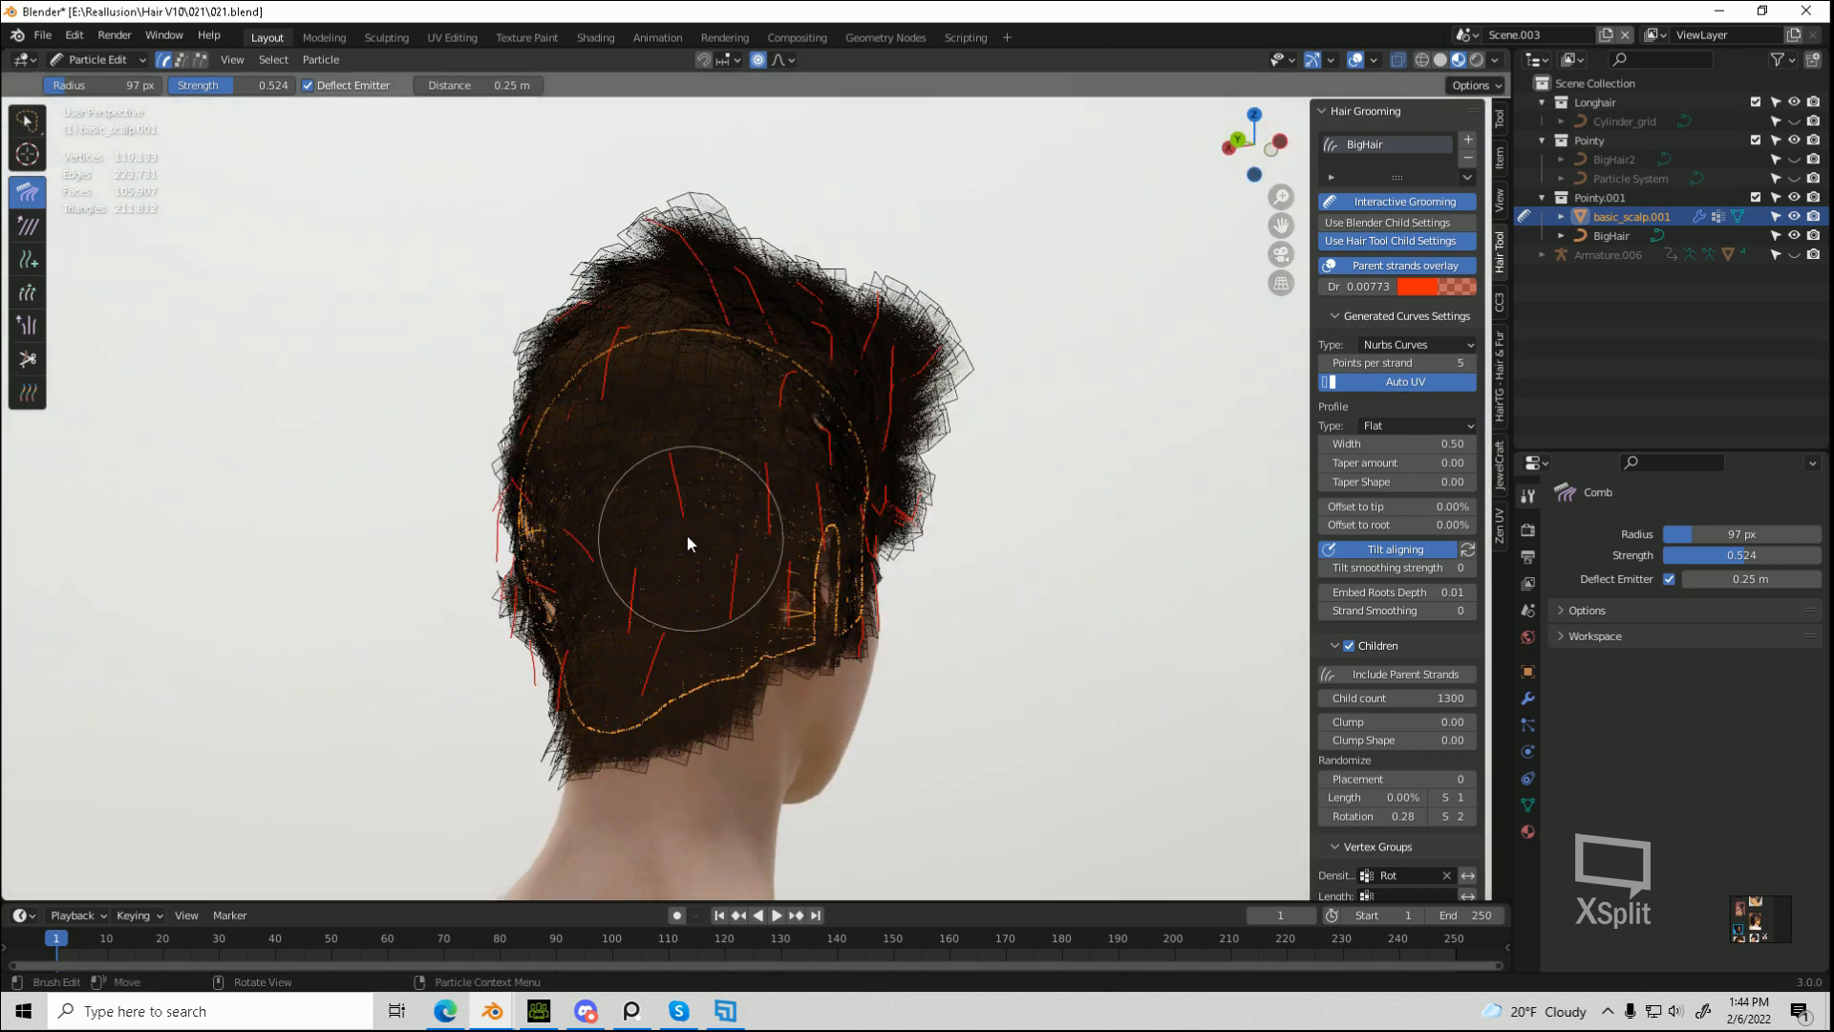
# Step: Comb the hair strands with the Comb brush so they flow down the back of the head
pyautogui.moveTo(689, 544); pyautogui.dragTo(999, 783)
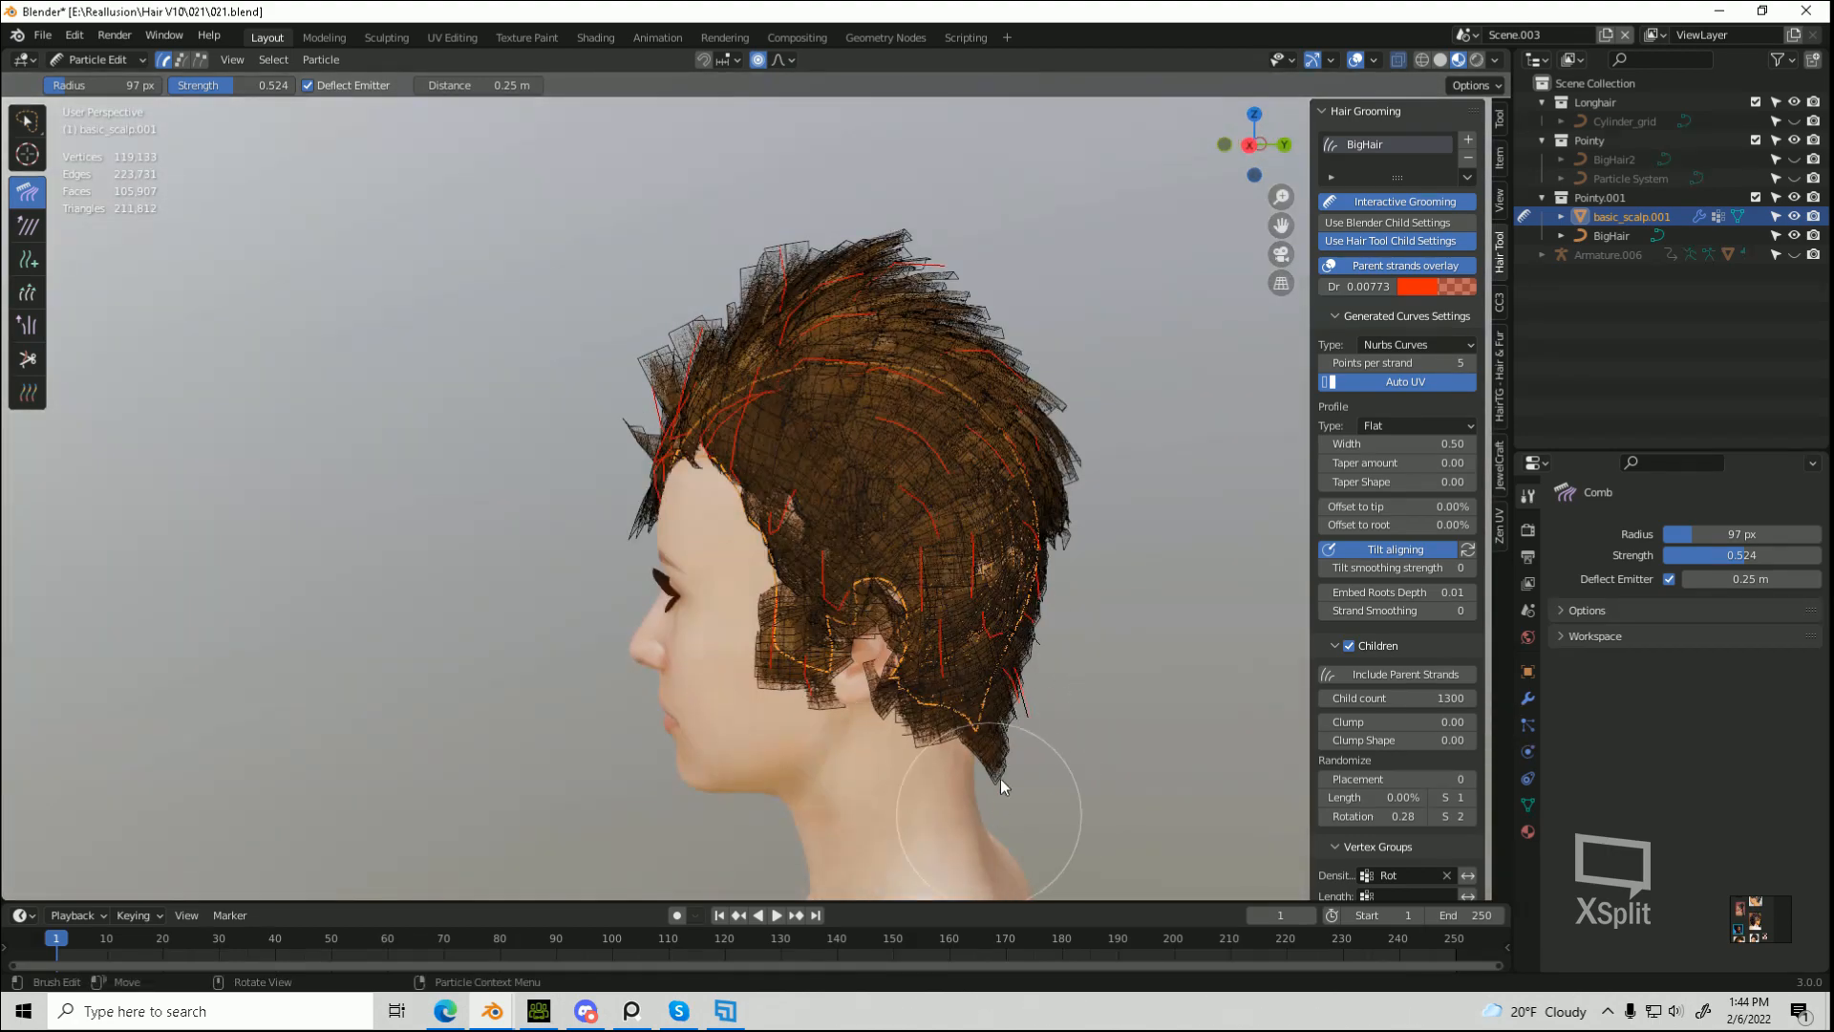